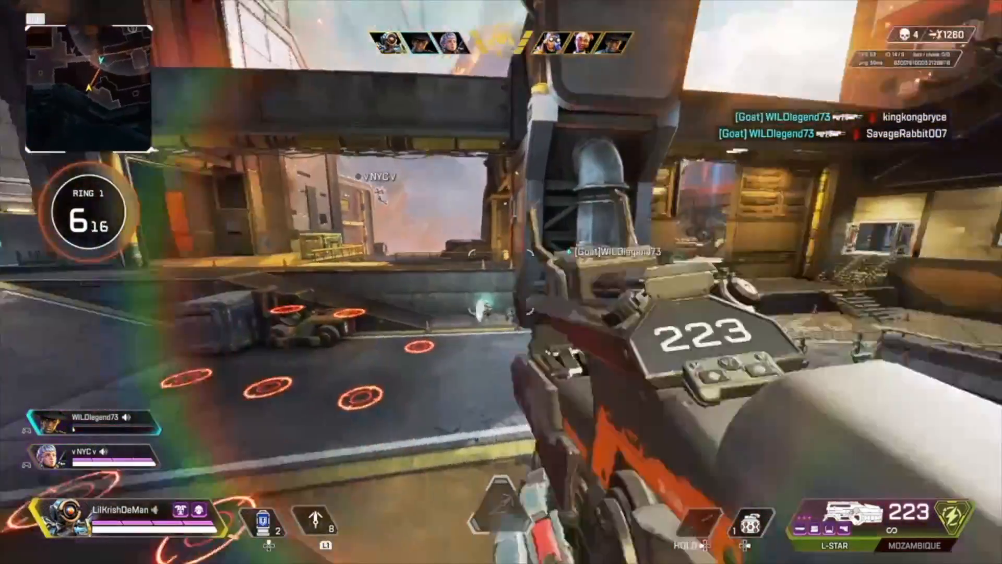
pyautogui.click(501, 282)
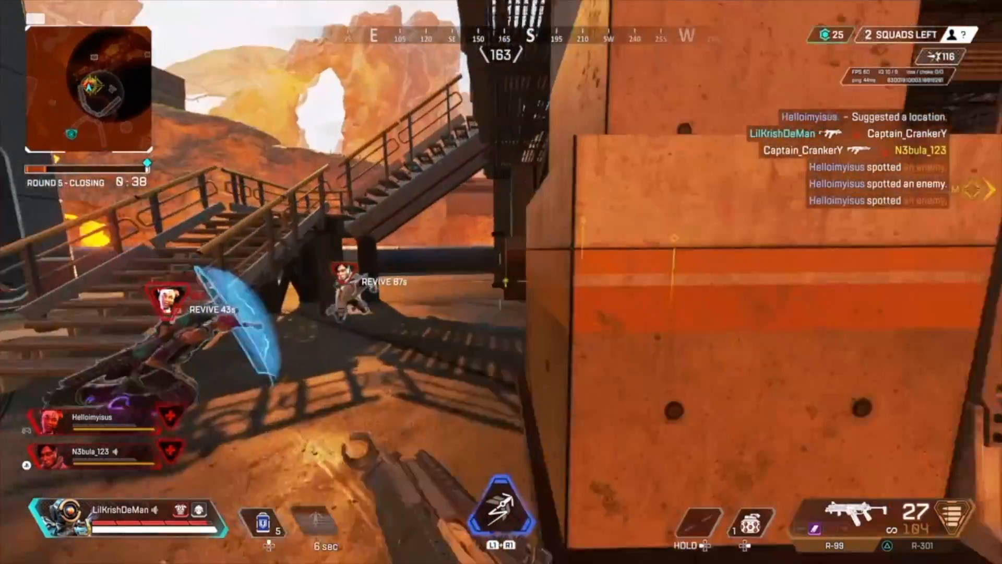
pyautogui.moveTo(501, 281)
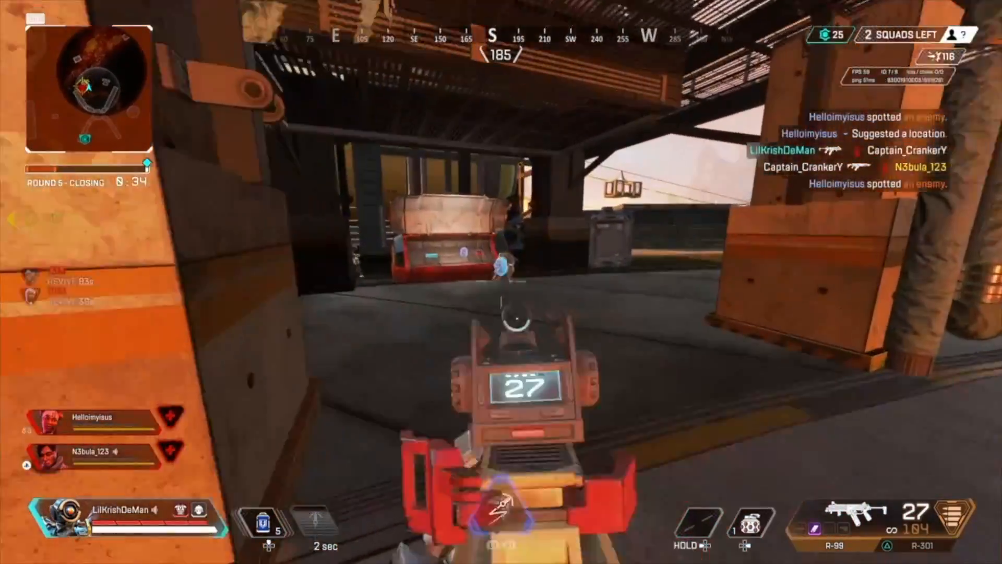
pyautogui.moveTo(501, 282)
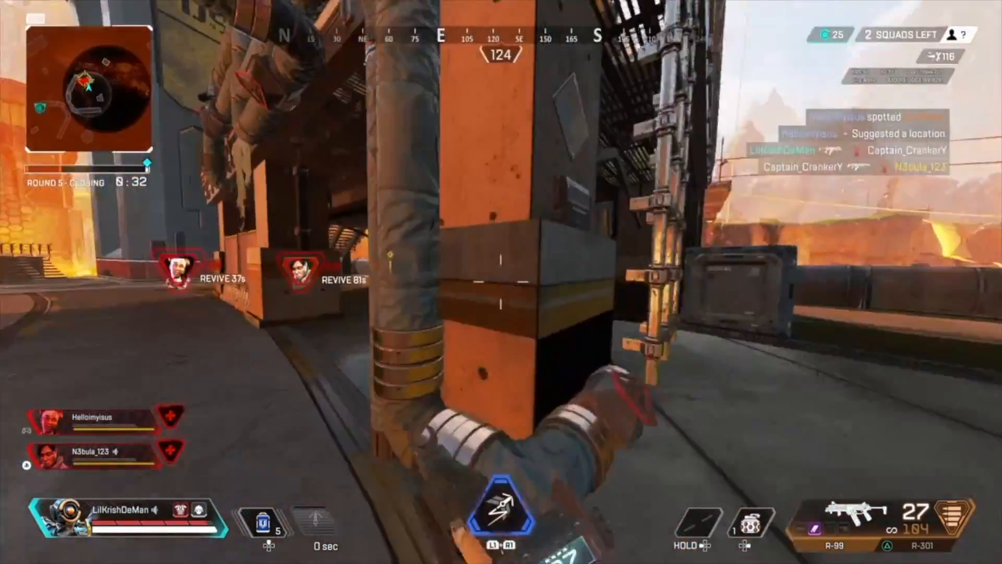